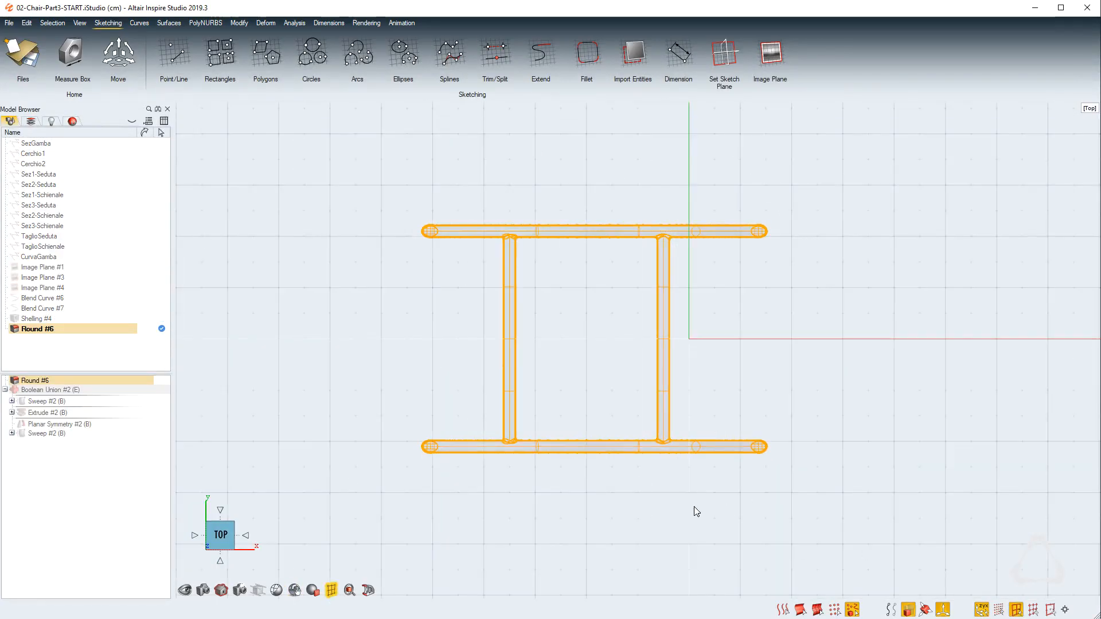
Step: Start a corner-rectangle sketch on the chair frame's top view
click(724, 56)
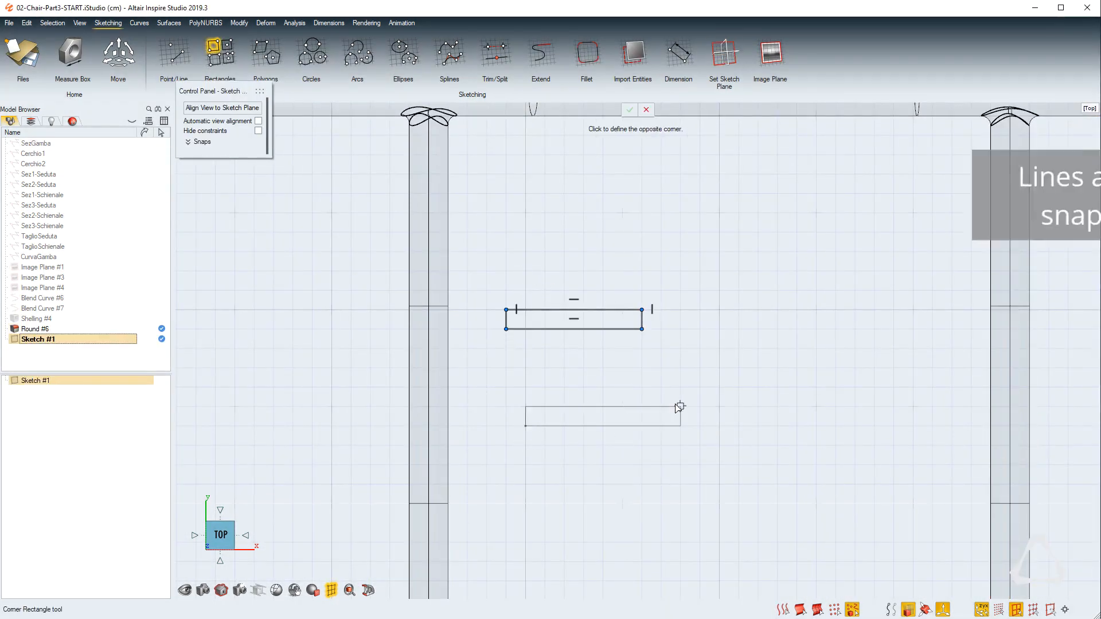
Step: Place the rectangle's opposite corner to build the I-shaped outline
click(174, 55)
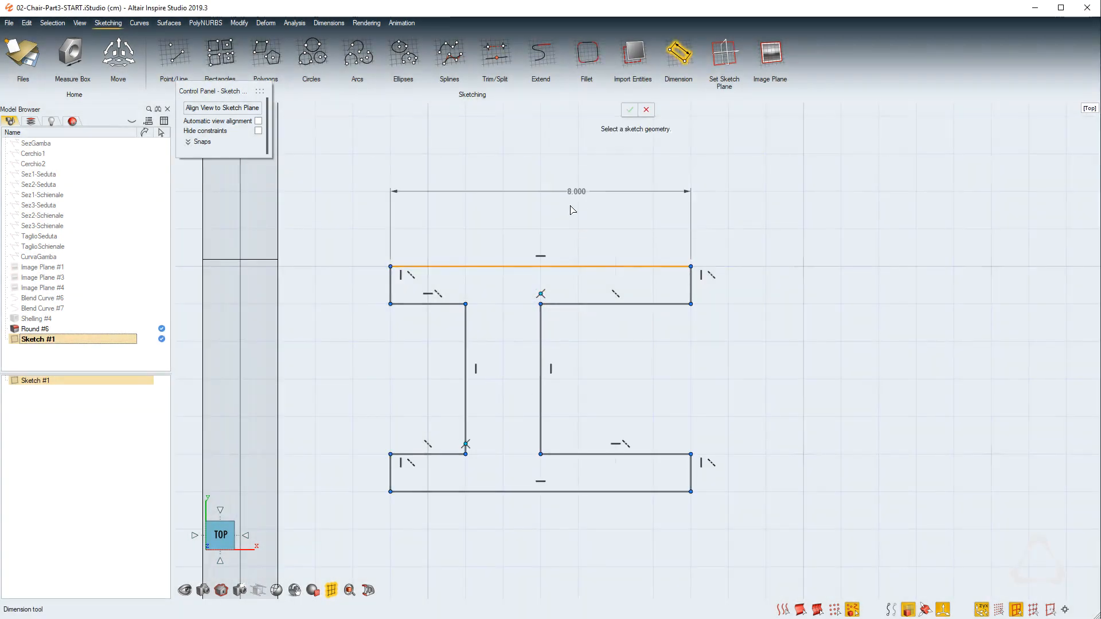
Step: Dimension the I-shape edges: 6.000 width and height, 1.000 flange and web
click(426, 454)
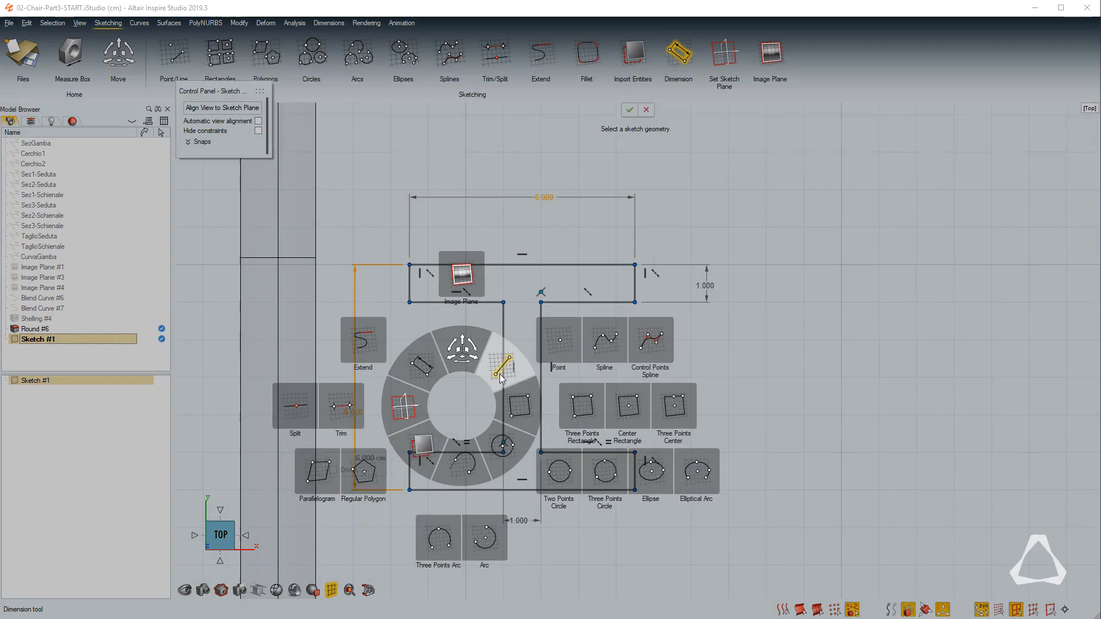
Step: Draw a circle on the web and set its diameter to 2.000
click(506, 365)
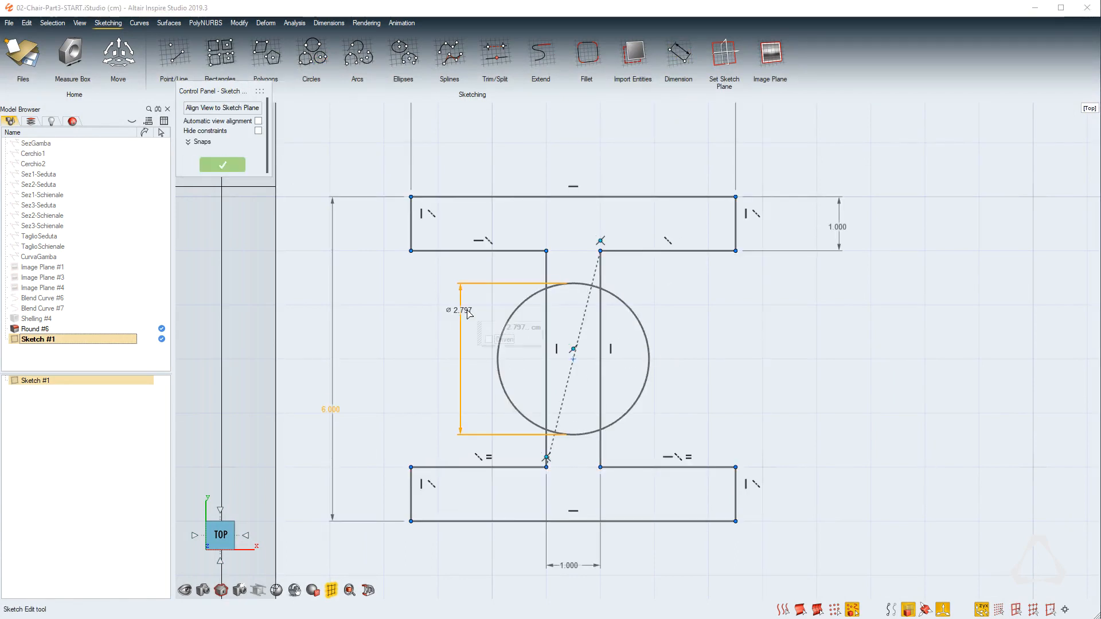
text(2.000)
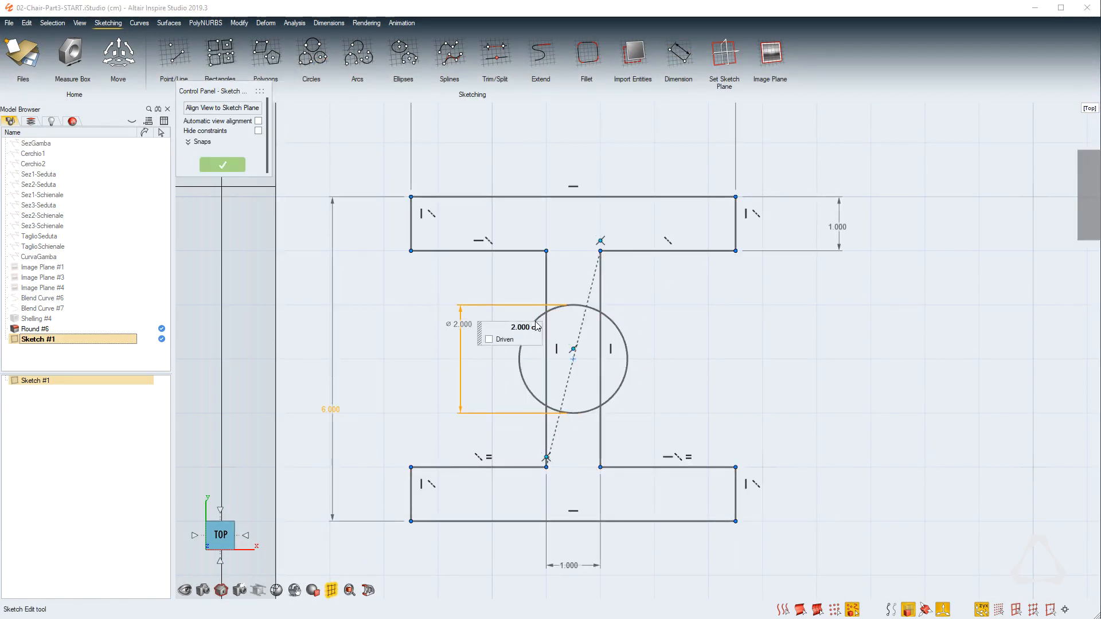
click(495, 51)
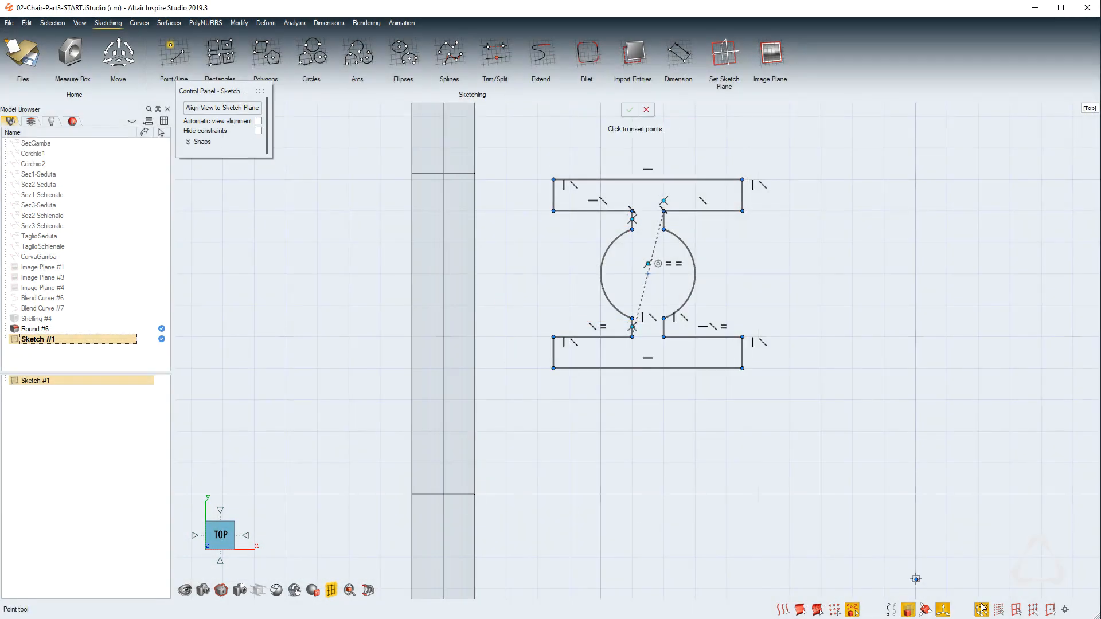
Step: Place the connector on a leg and mirror the duplicated copy
click(442, 494)
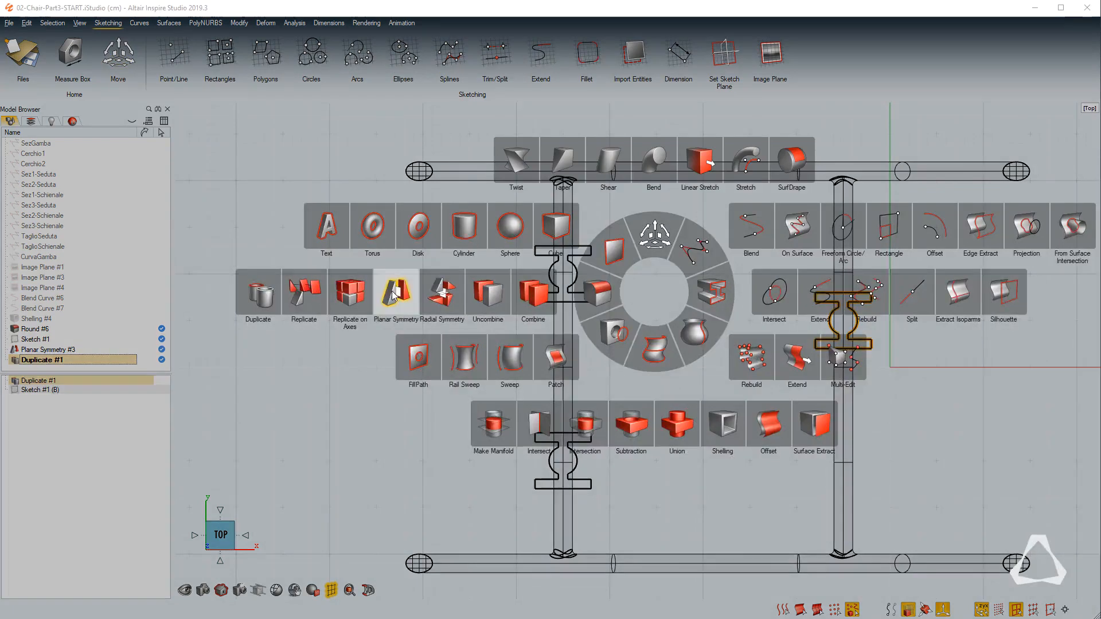
click(395, 292)
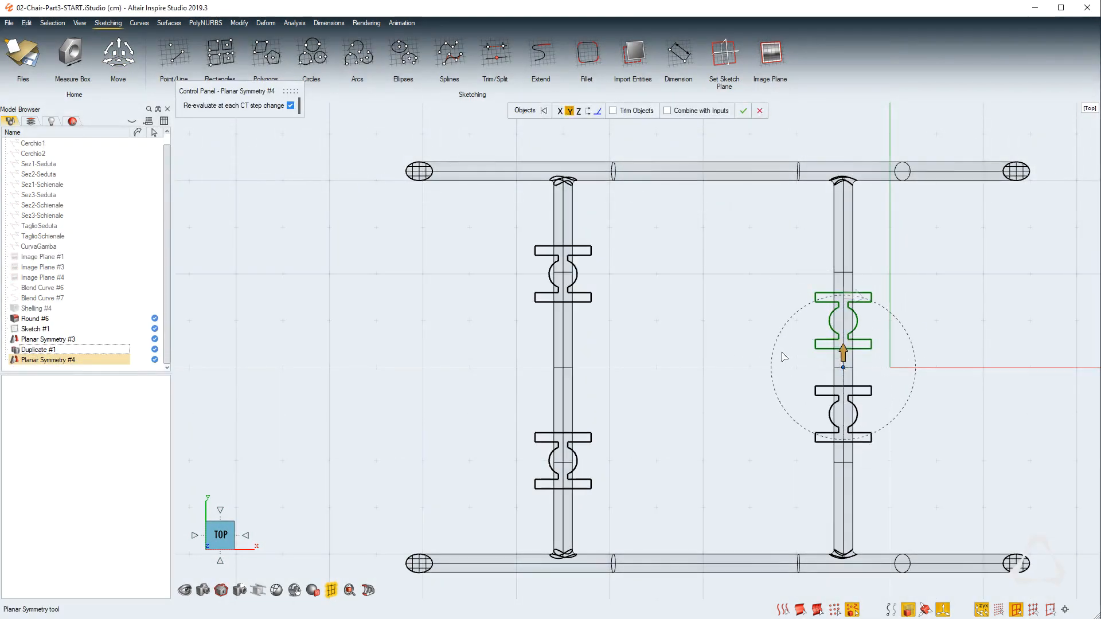